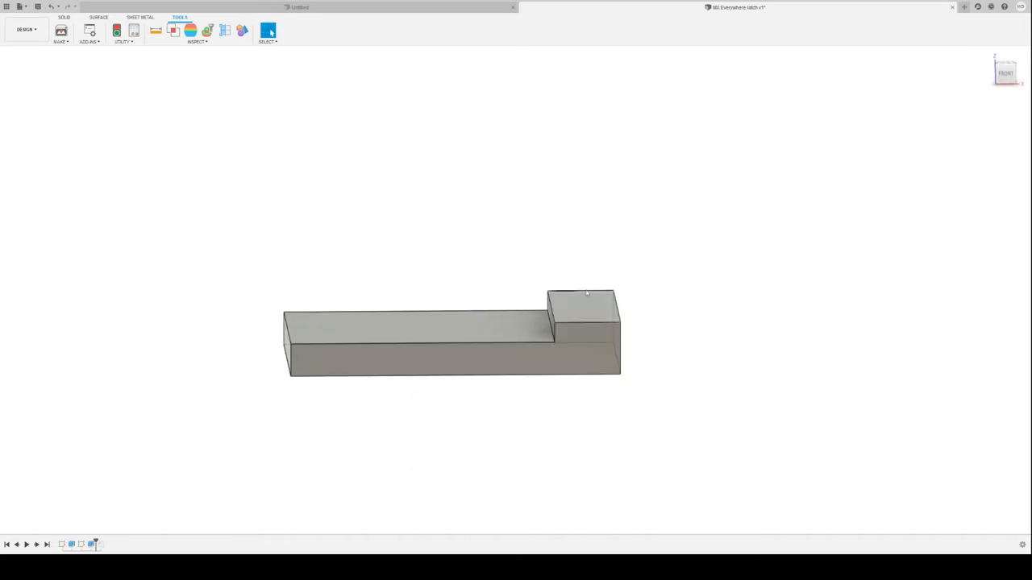
{"action": "mouse_move", "coordinate": [665, 350]}
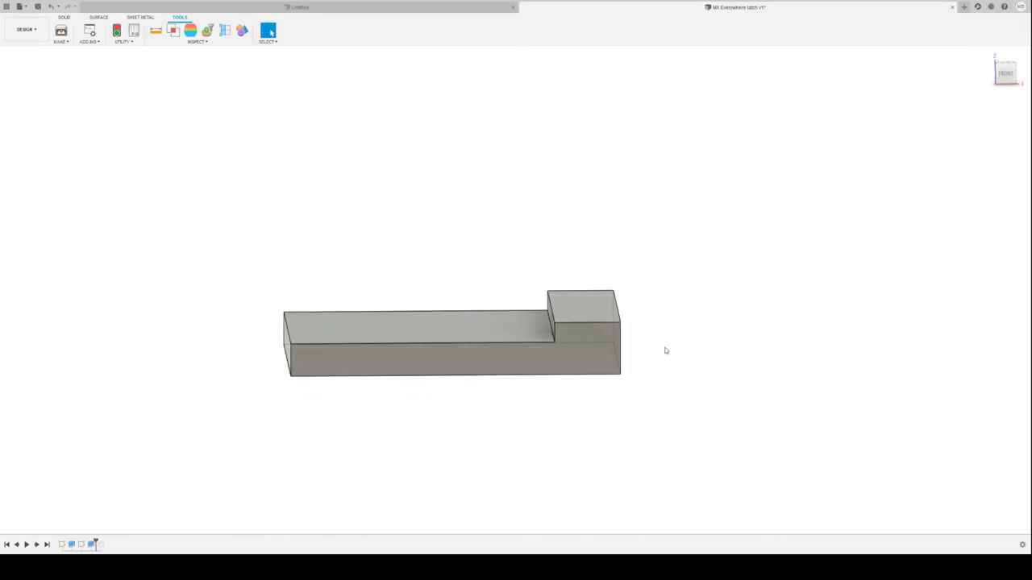